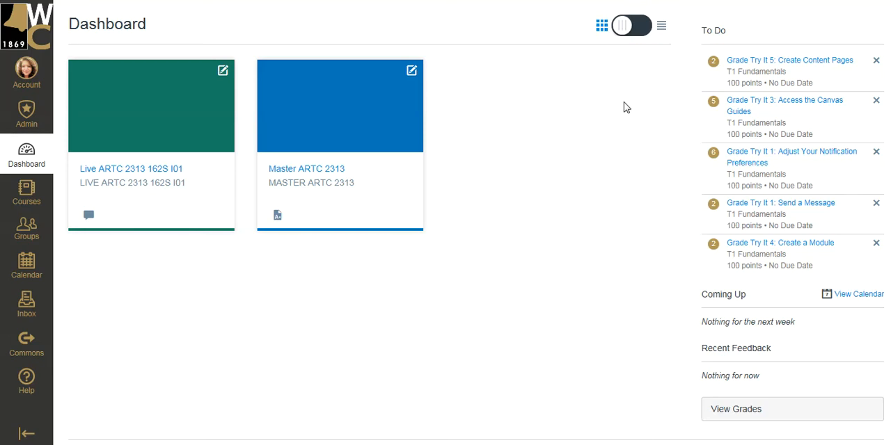
mouse_move(601, 117)
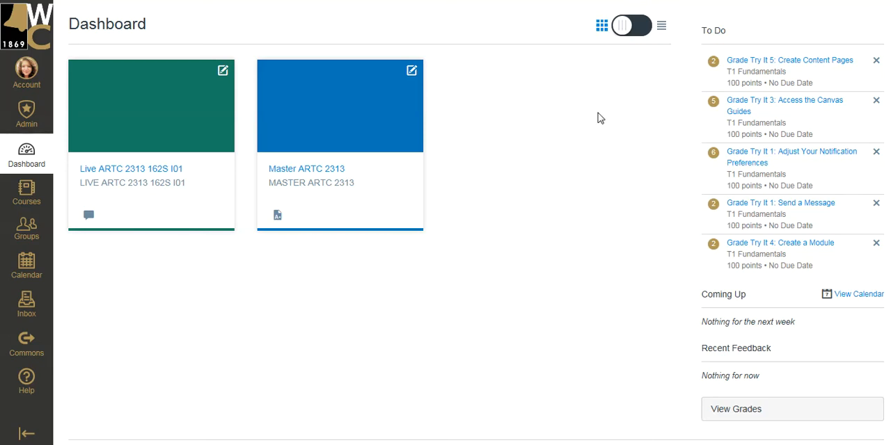
mouse_move(571, 119)
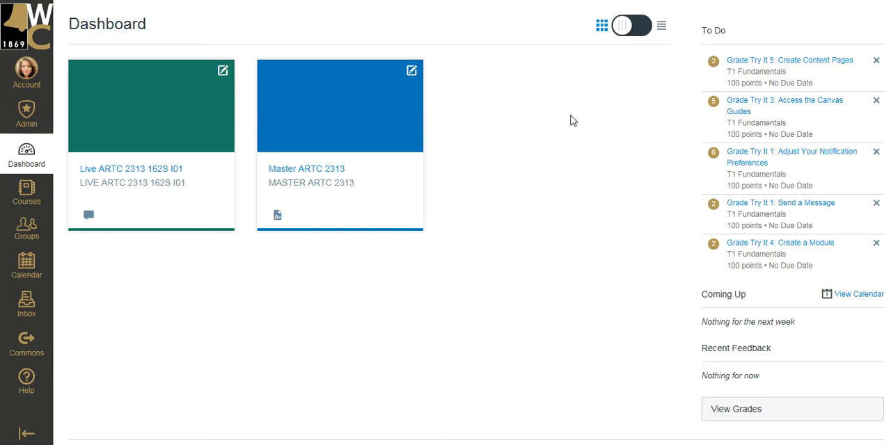
mouse_move(292, 208)
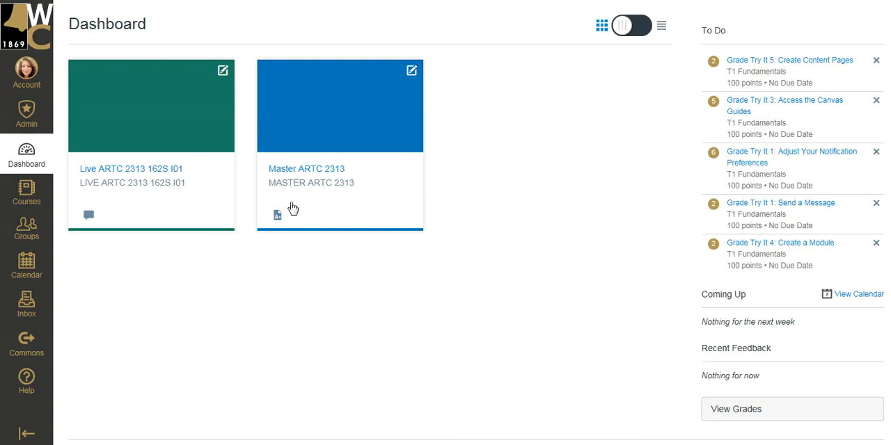
mouse_move(367, 120)
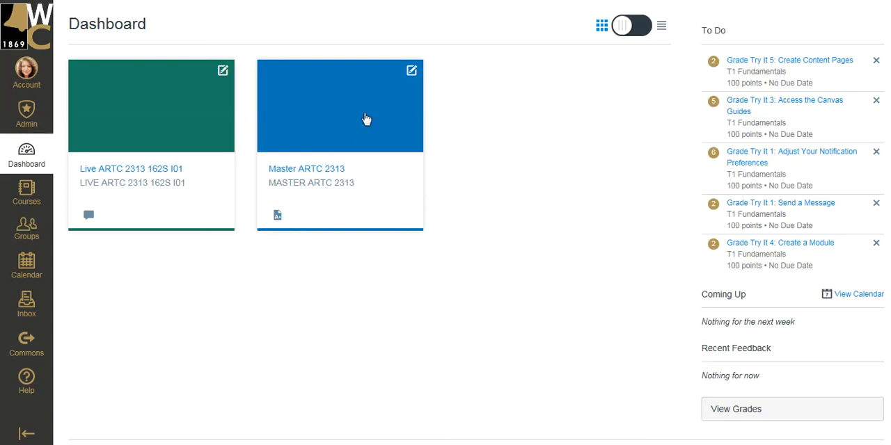
mouse_move(356, 153)
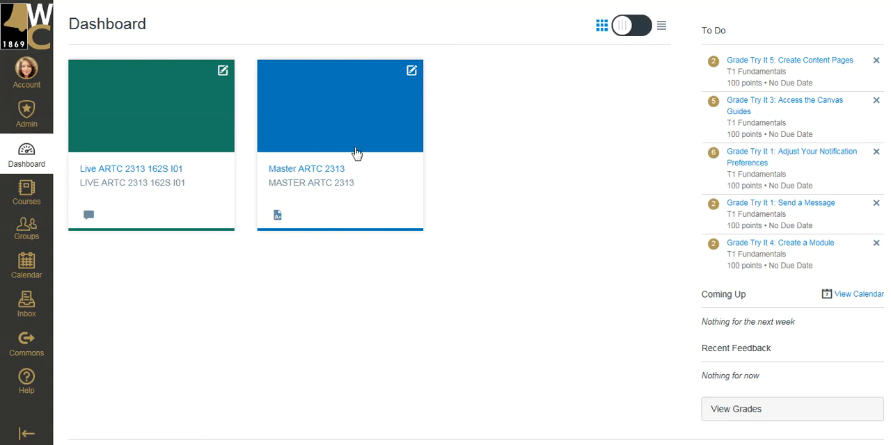
mouse_move(356, 159)
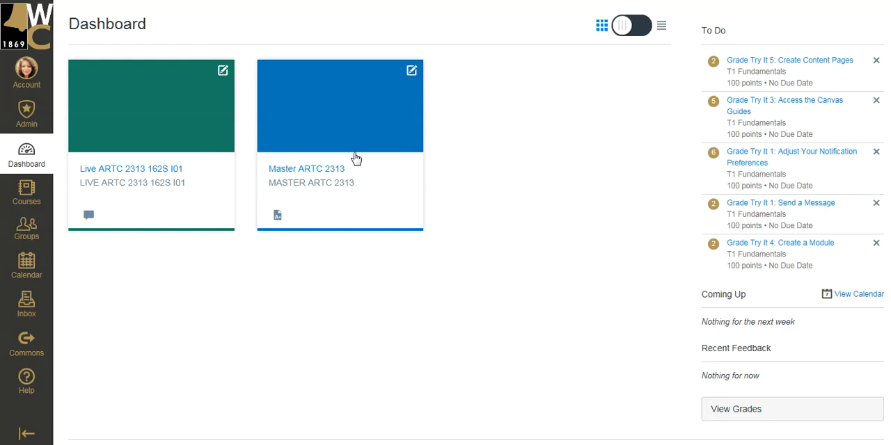
mouse_move(356, 153)
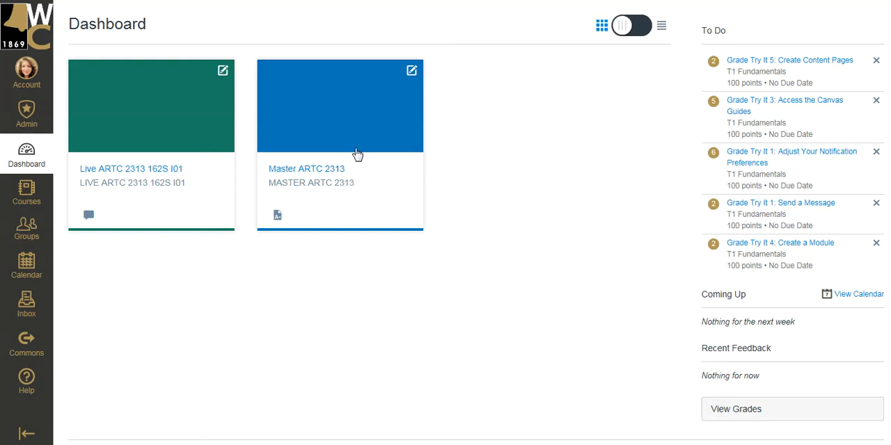
mouse_move(362, 154)
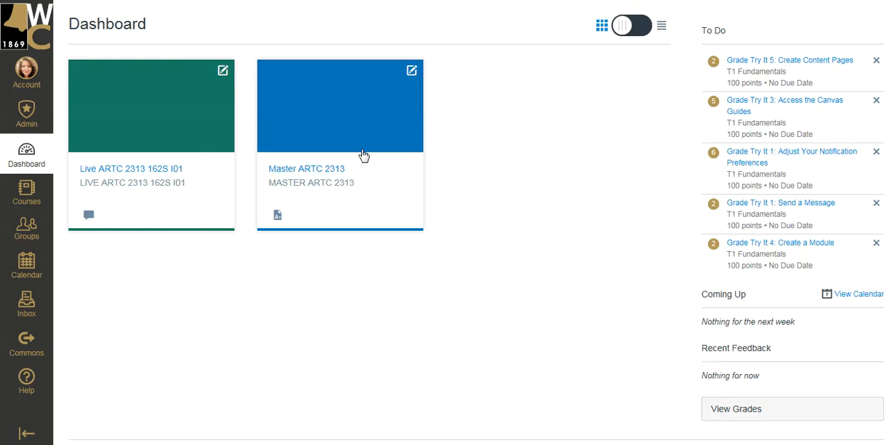
mouse_move(329, 96)
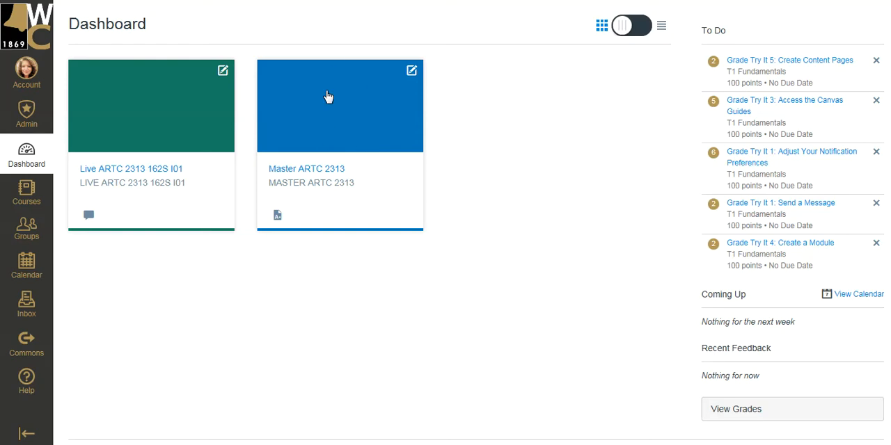
mouse_move(326, 167)
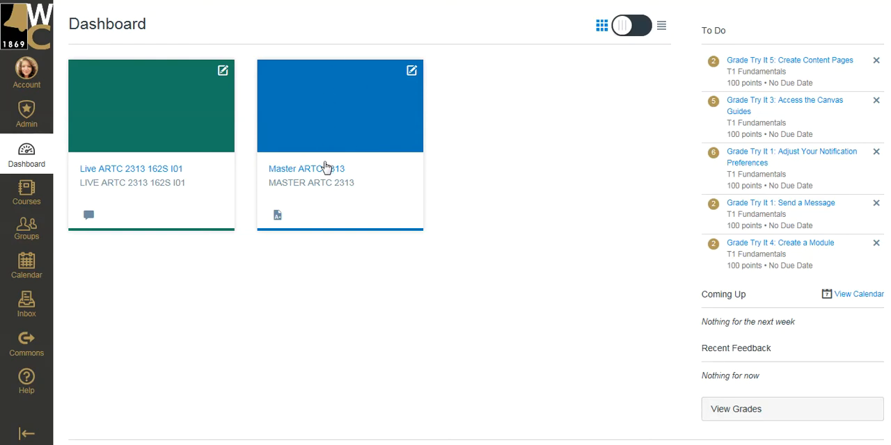
mouse_move(205, 160)
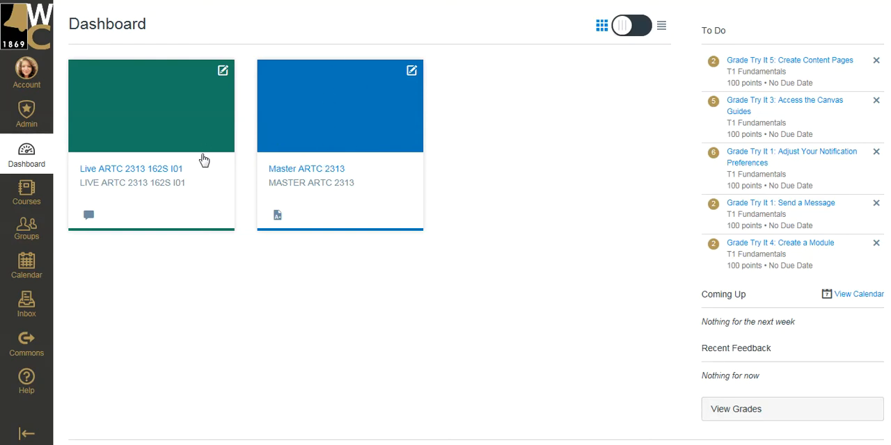
mouse_move(151, 152)
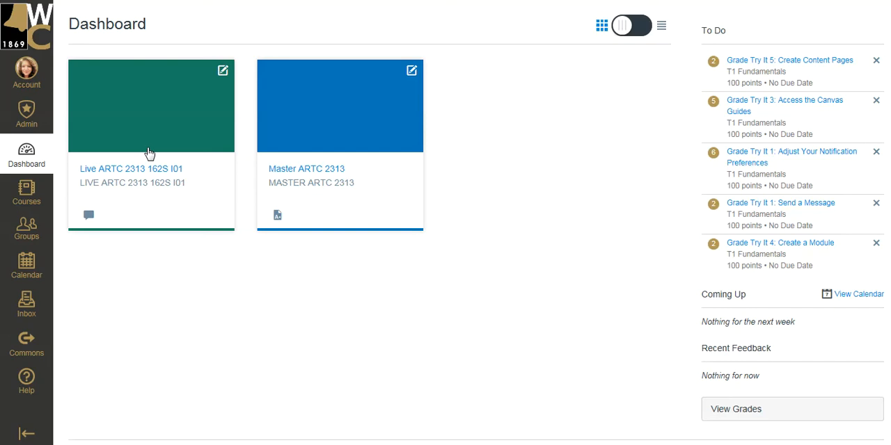
mouse_move(153, 166)
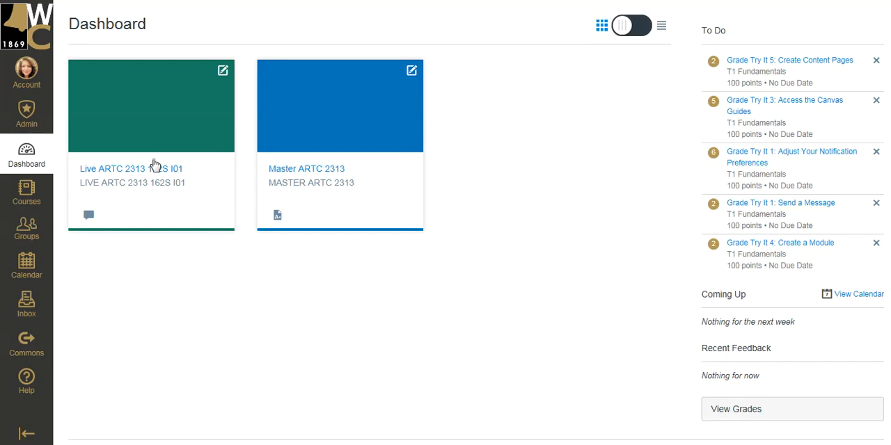
mouse_move(159, 147)
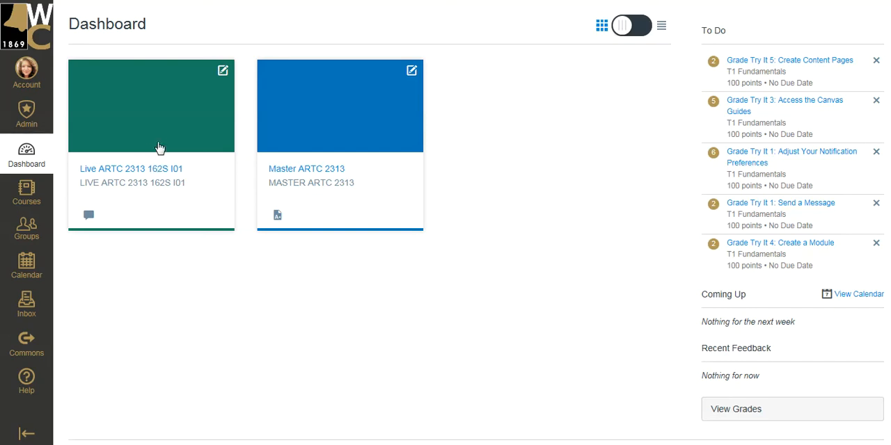
mouse_move(126, 181)
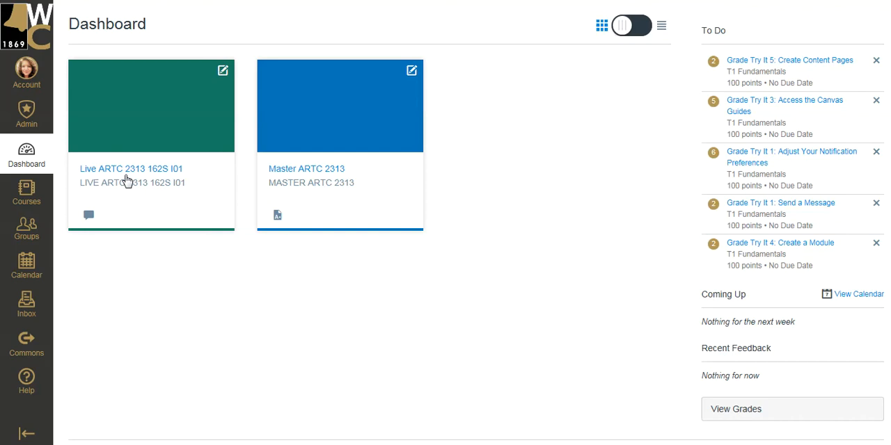
mouse_move(190, 175)
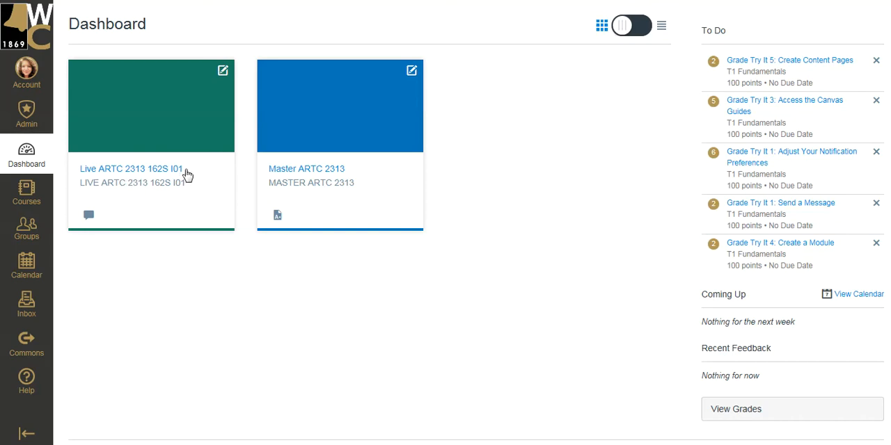
mouse_move(430, 182)
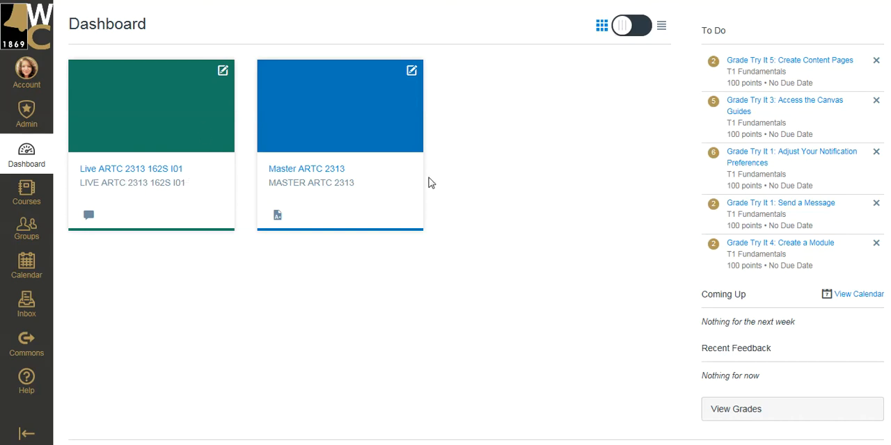
mouse_move(362, 181)
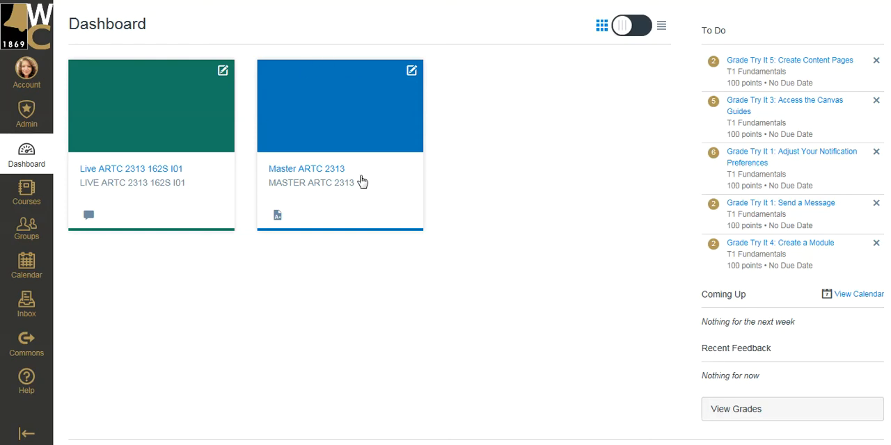
mouse_move(150, 100)
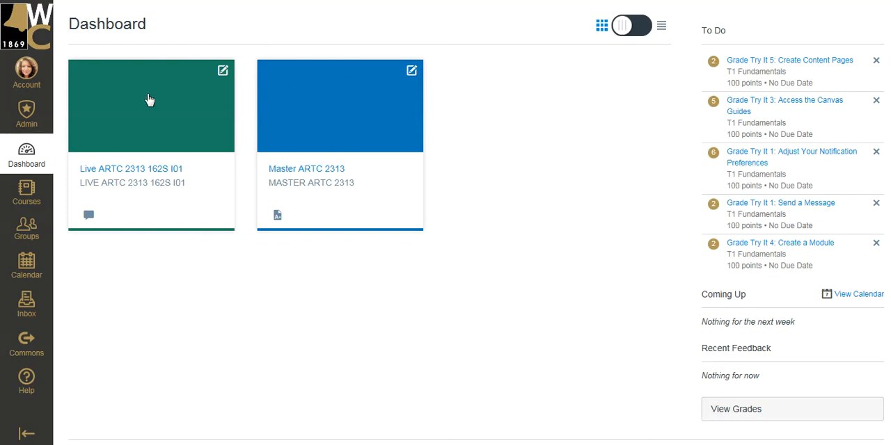
mouse_move(146, 142)
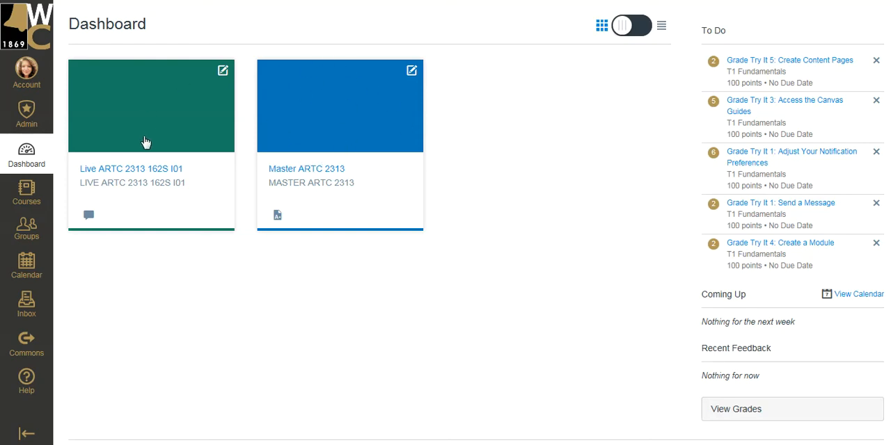
mouse_move(161, 131)
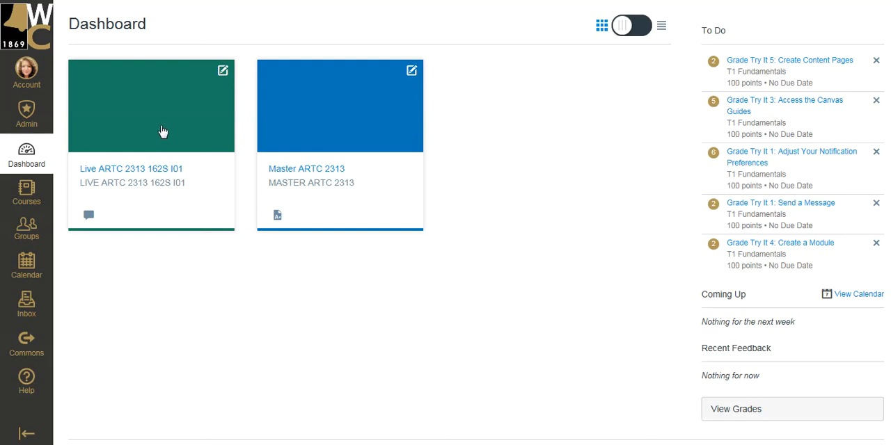
mouse_move(331, 124)
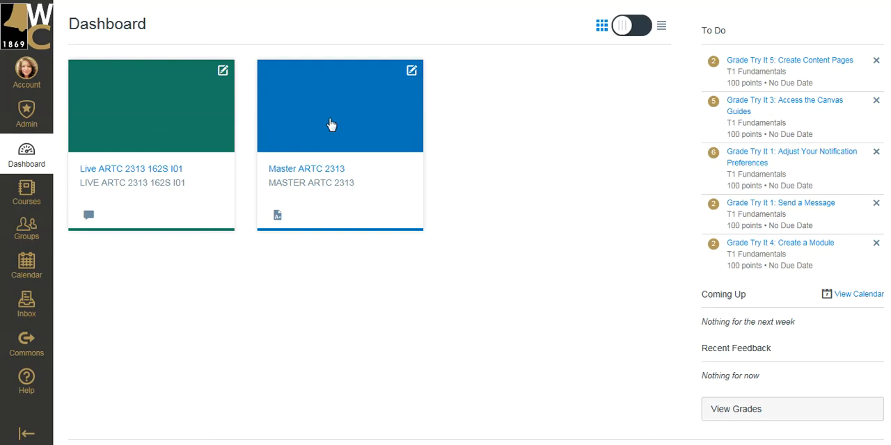
mouse_move(309, 181)
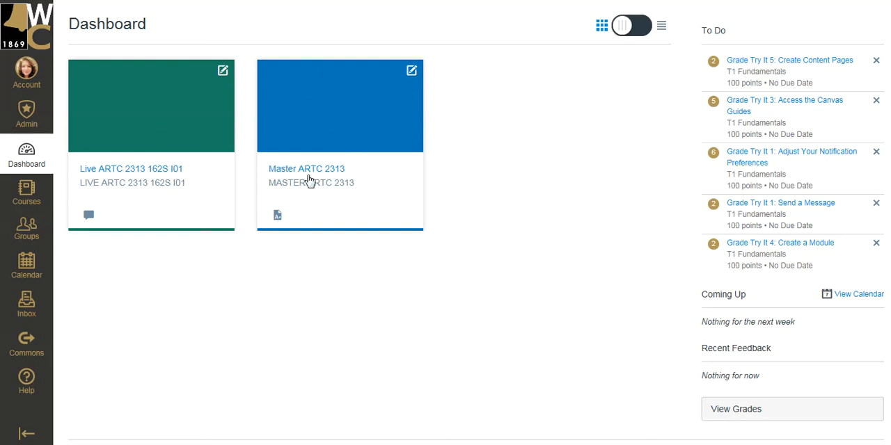
mouse_move(97, 182)
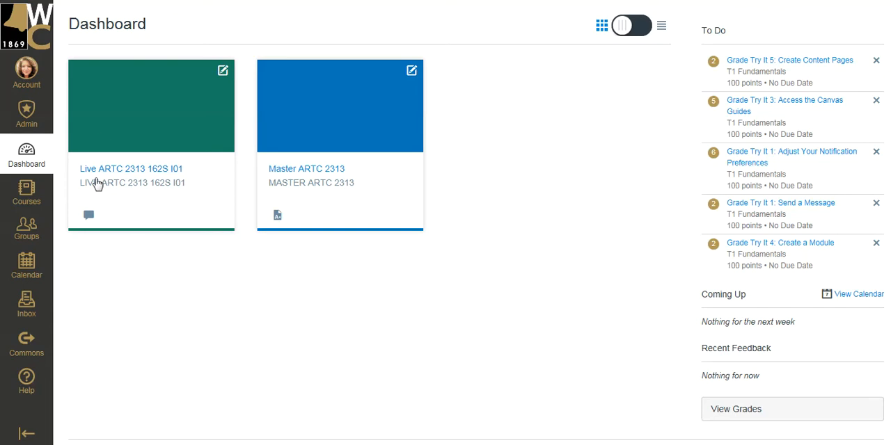
mouse_move(118, 172)
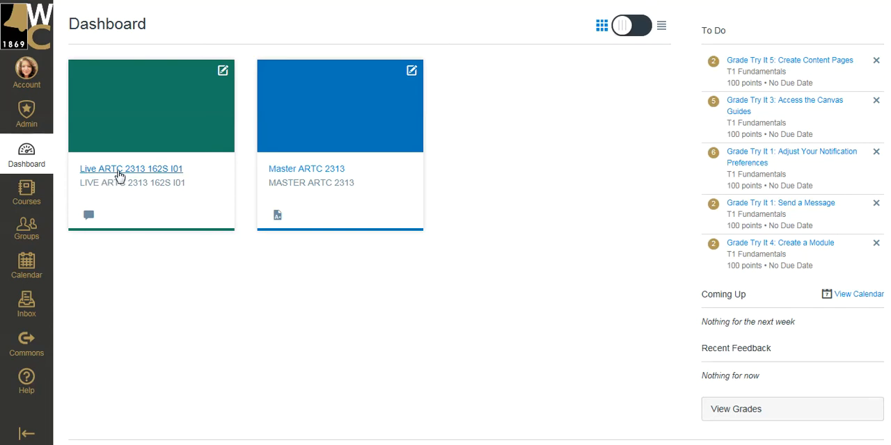
Open the unpublished live course ARTC 2313 162S I01 from its dashboard card
click(131, 169)
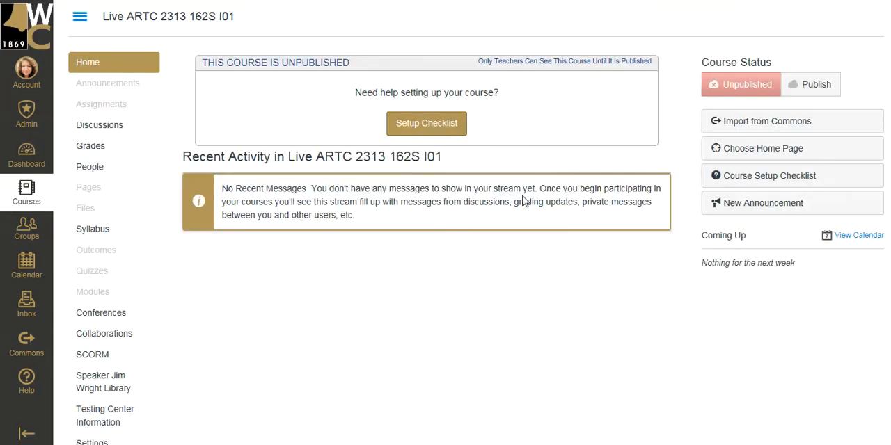
mouse_move(326, 289)
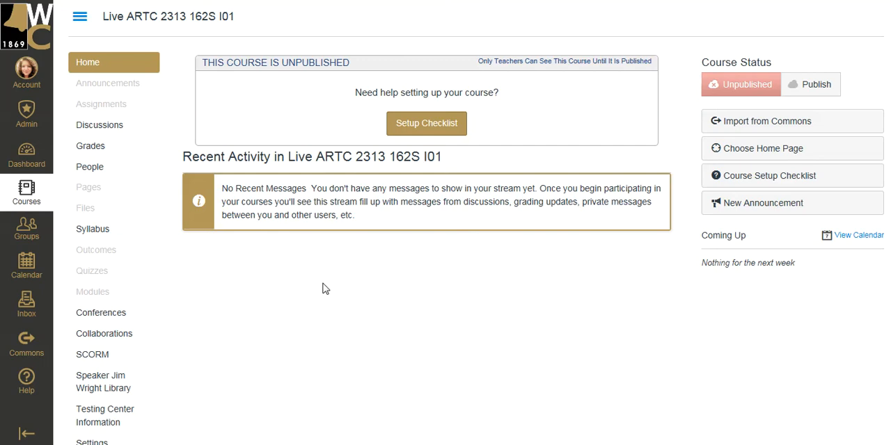
mouse_move(409, 136)
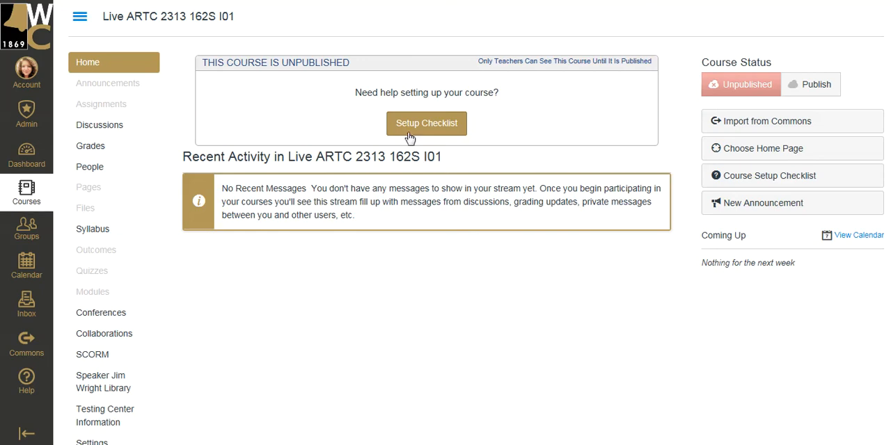
mouse_move(156, 293)
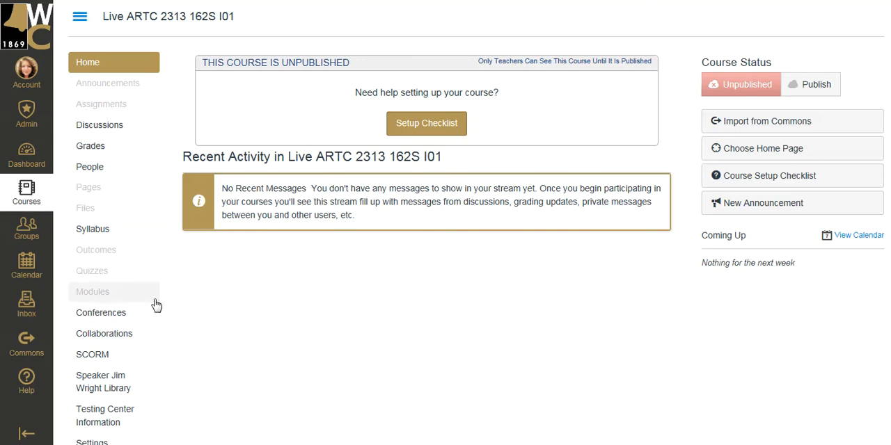
mouse_move(271, 245)
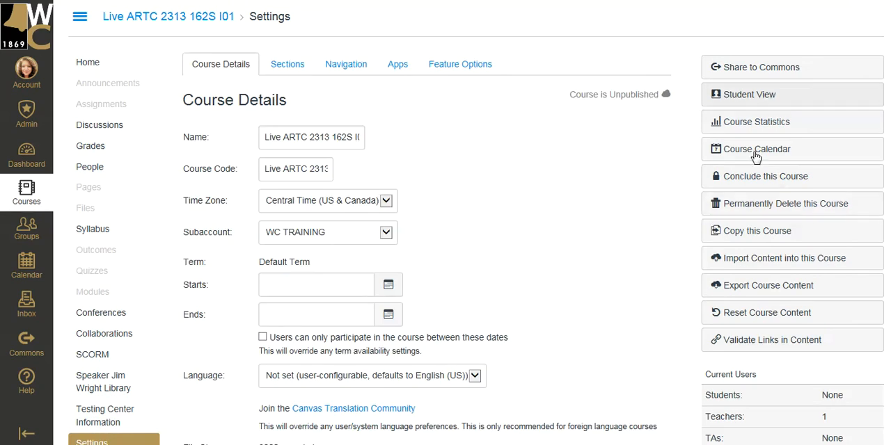
mouse_move(454, 165)
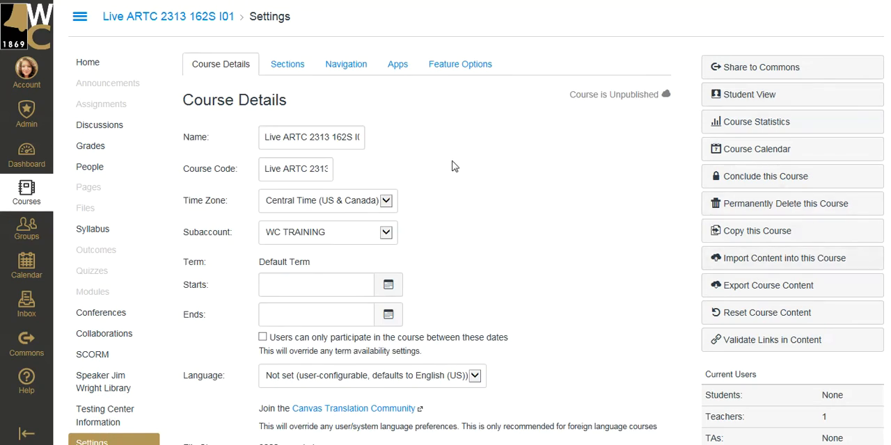
mouse_move(315, 443)
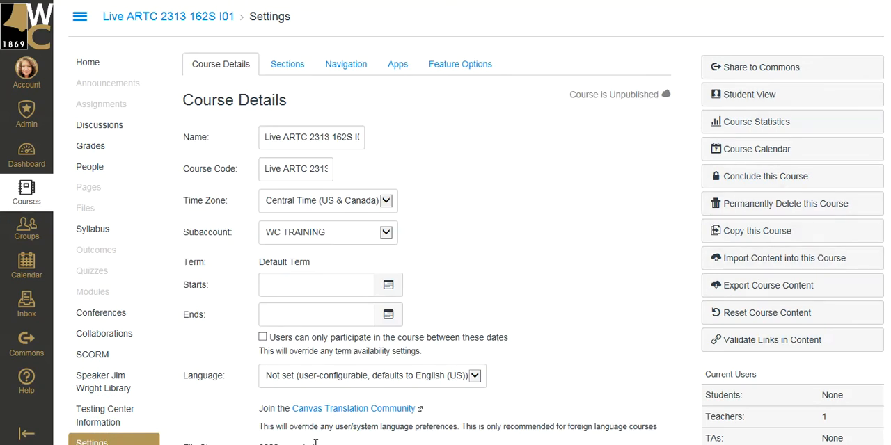
mouse_move(738, 239)
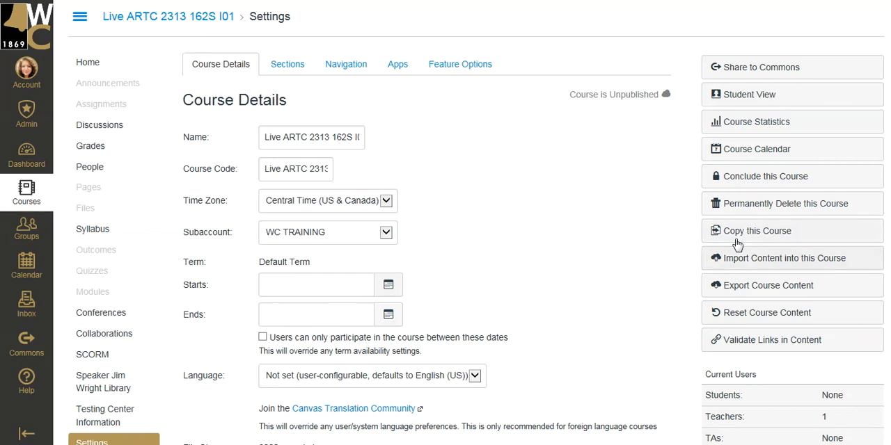
mouse_move(746, 263)
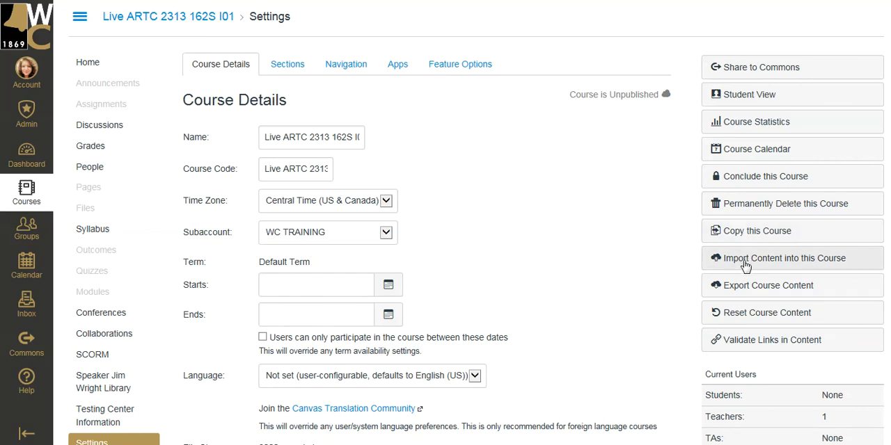
Start a Copy a Canvas Course import and choose Master ARTC 2313 as the source course
click(785, 259)
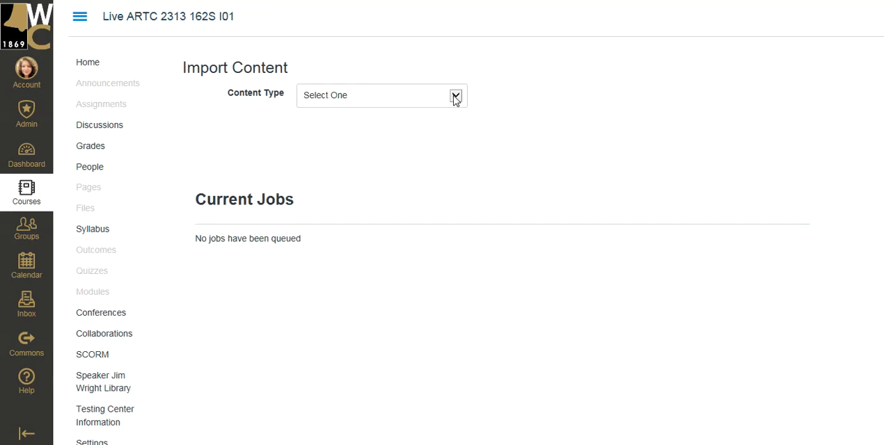
click(455, 95)
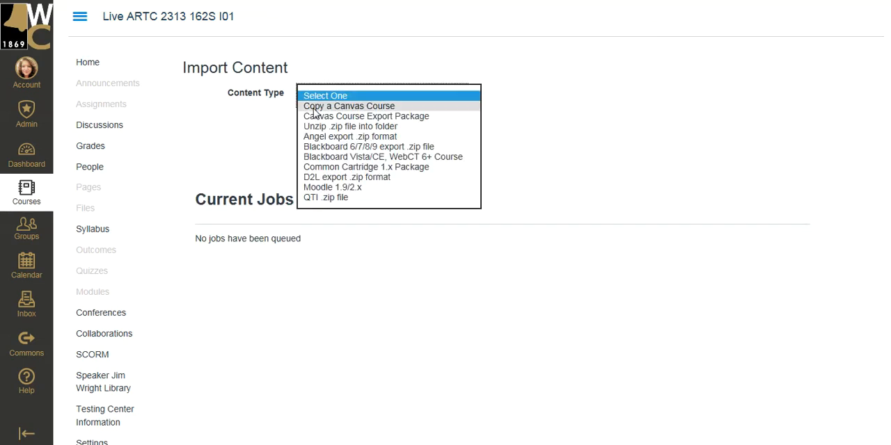
click(348, 105)
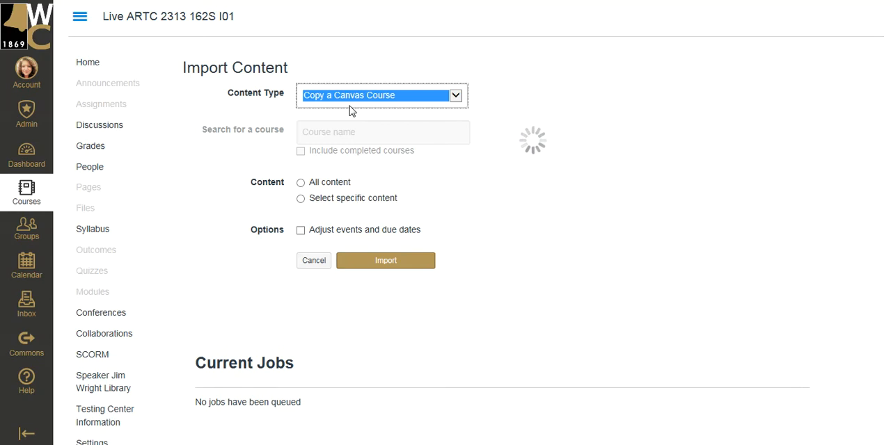
click(381, 132)
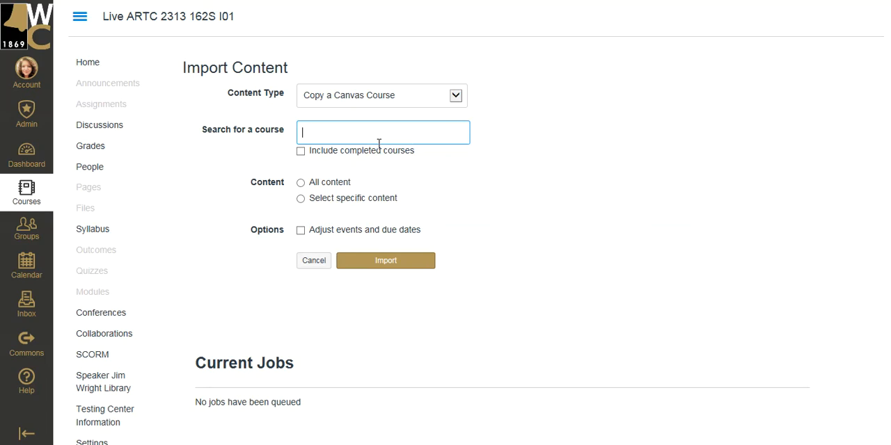
text(Mas)
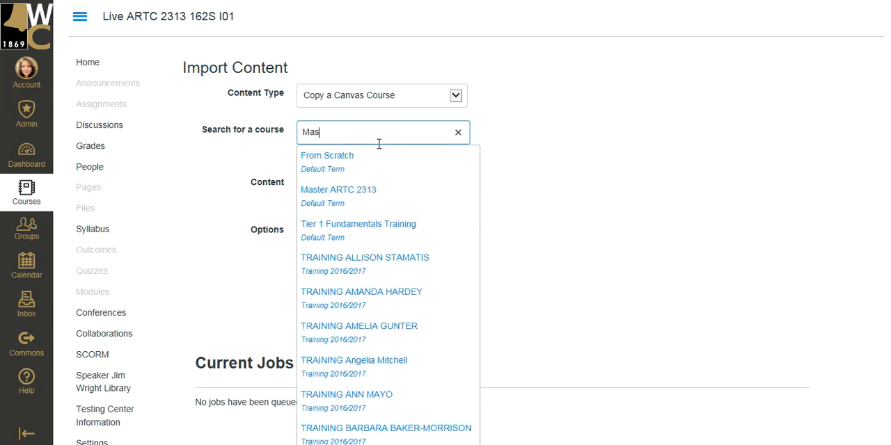
click(338, 189)
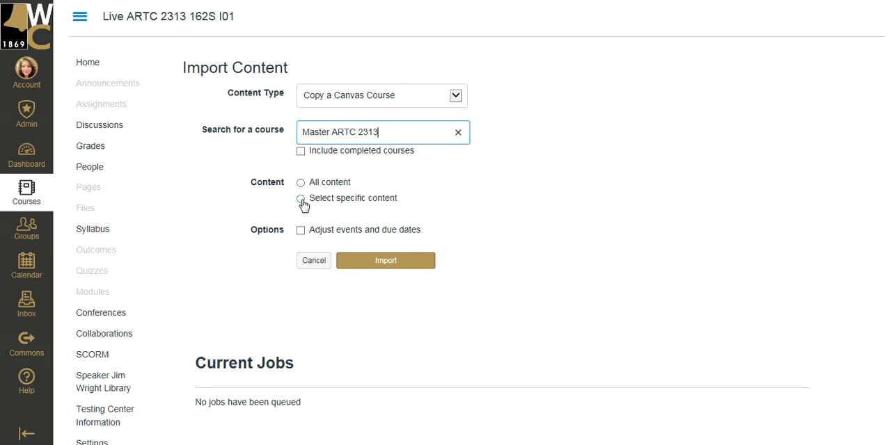
Select All content and queue the course copy import job
click(301, 183)
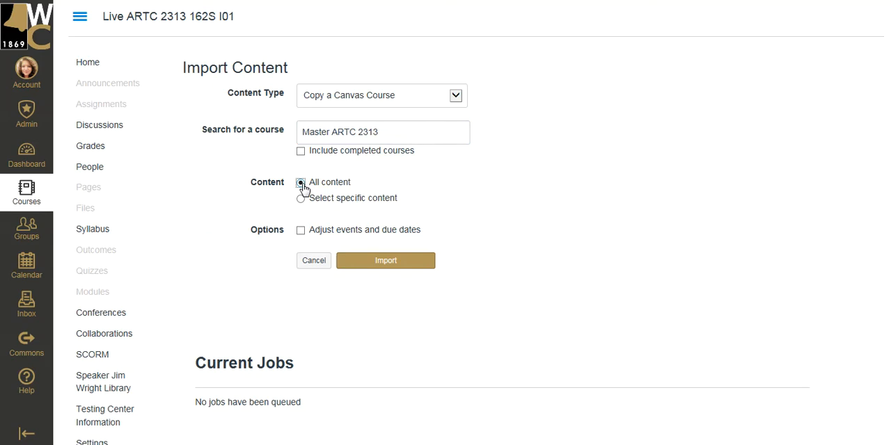
click(300, 182)
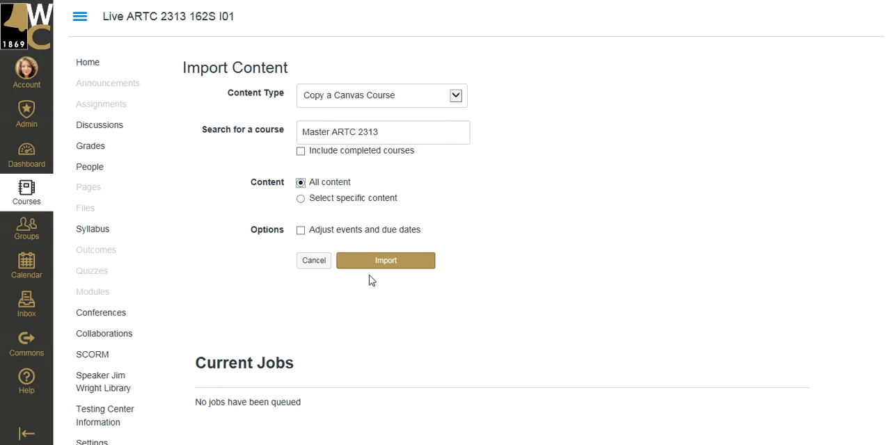
click(385, 261)
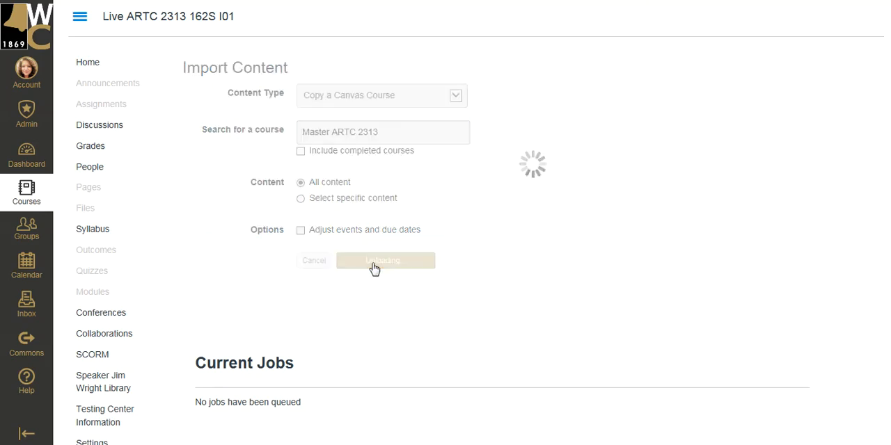
click(385, 261)
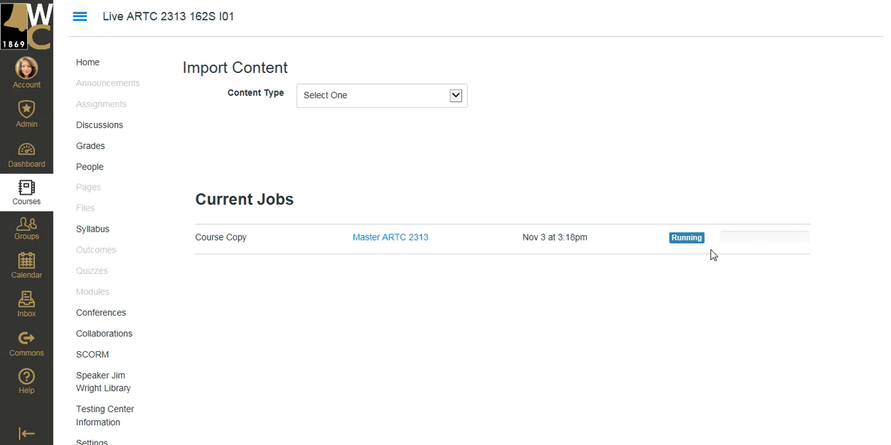
mouse_move(704, 244)
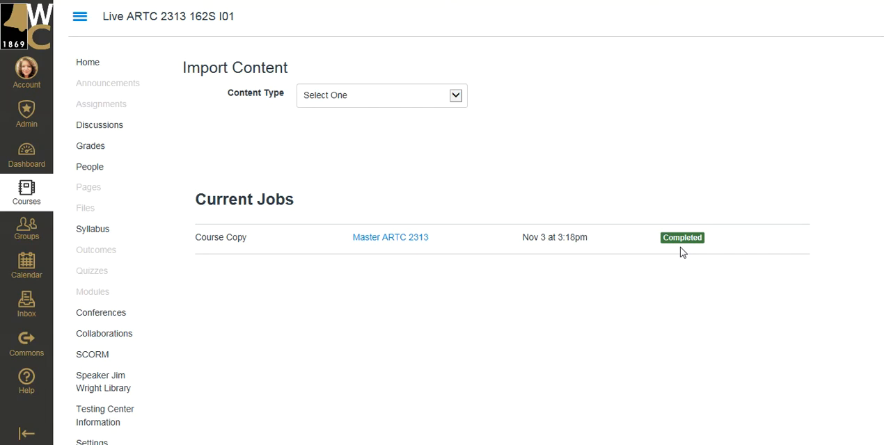
mouse_move(605, 249)
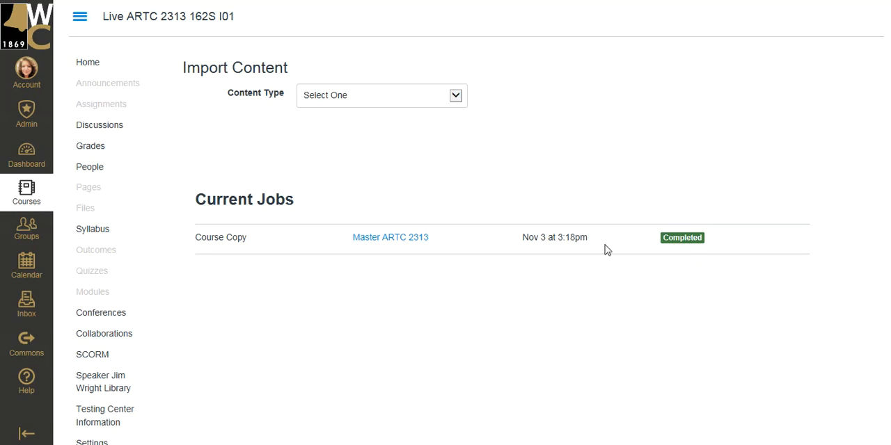
mouse_move(350, 249)
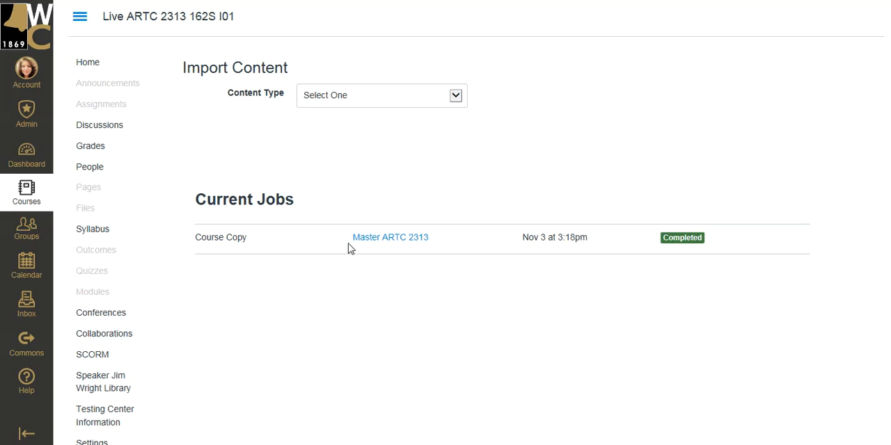
mouse_move(228, 252)
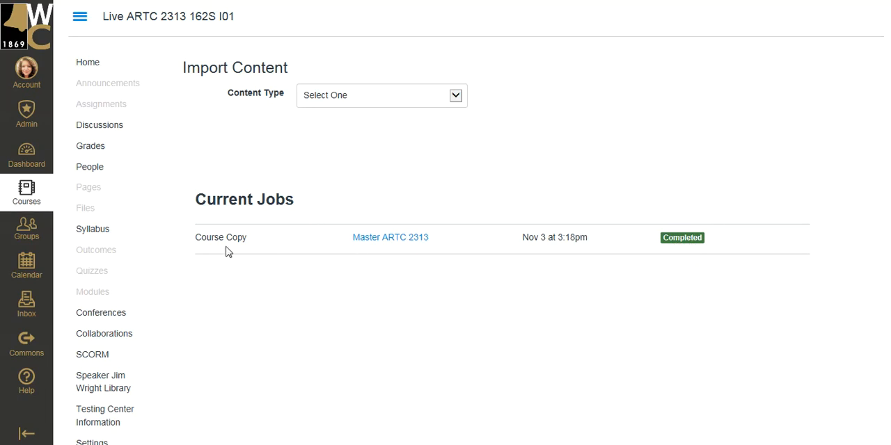
mouse_move(205, 180)
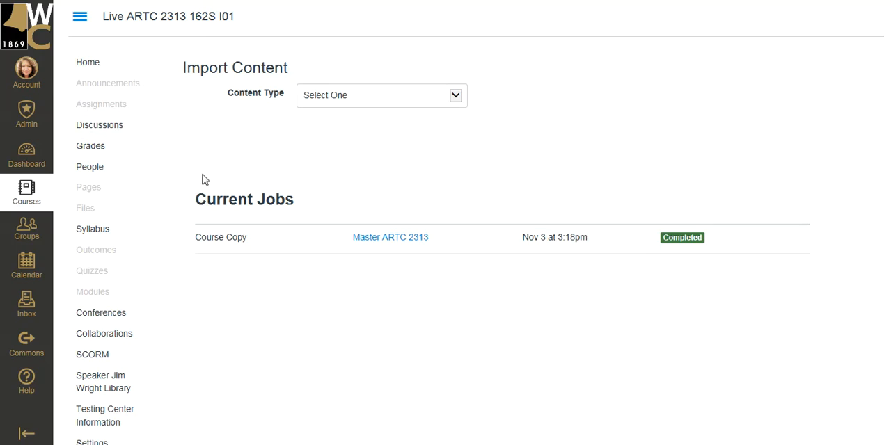
mouse_move(27, 152)
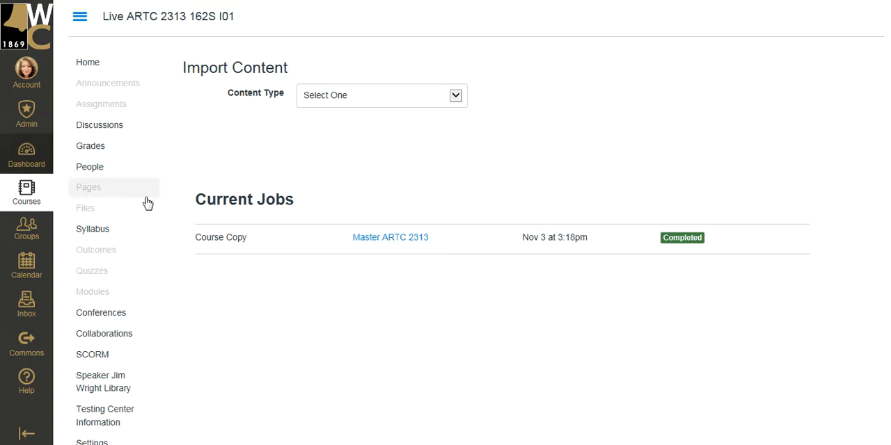
Return to the course home page once the Master ARTC 2313 copy shows Completed
click(26, 155)
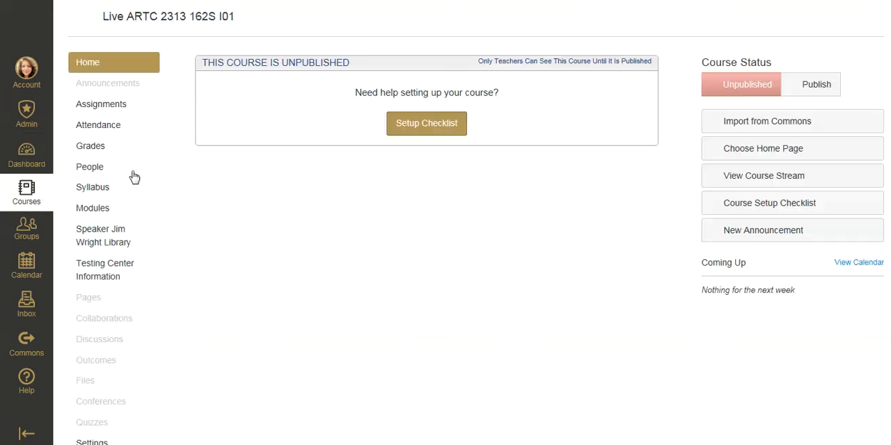
Check the People list, then review the copied front page with its welcome banner
click(89, 167)
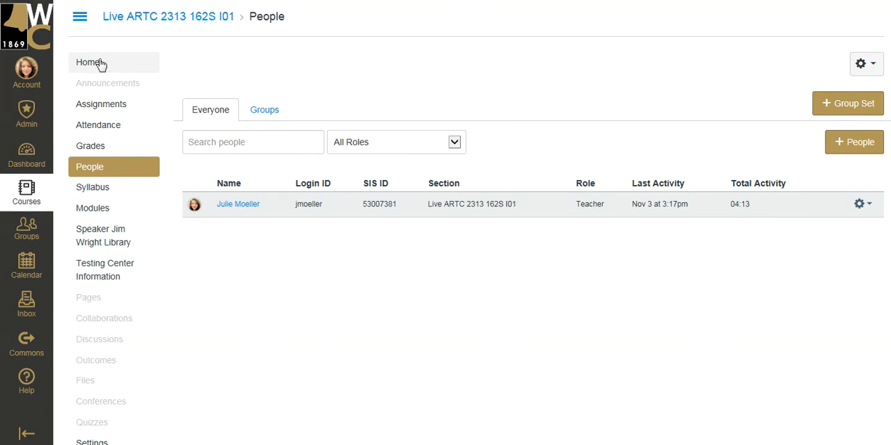
click(87, 62)
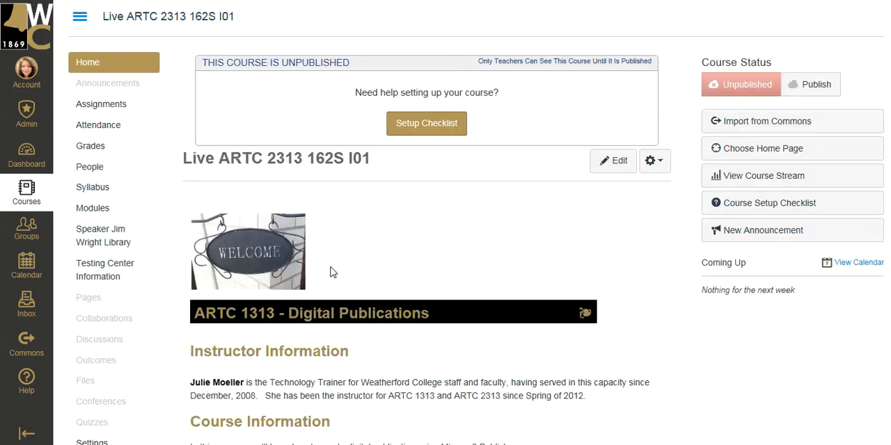
mouse_move(458, 77)
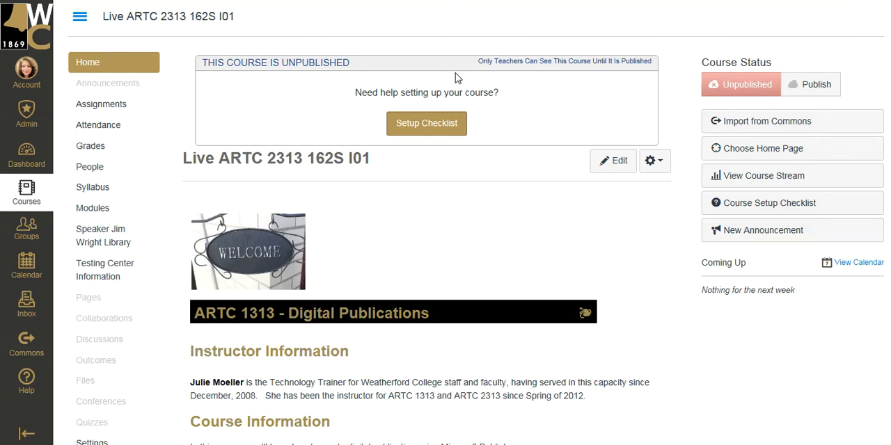
scroll(down, 3)
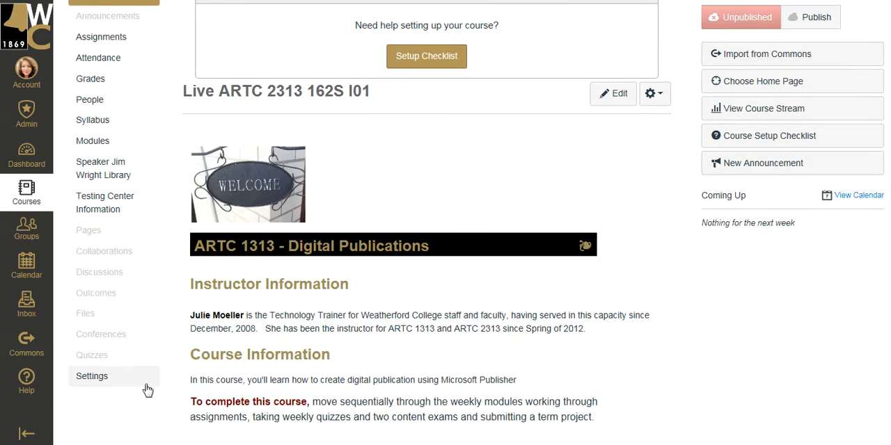
mouse_move(699, 387)
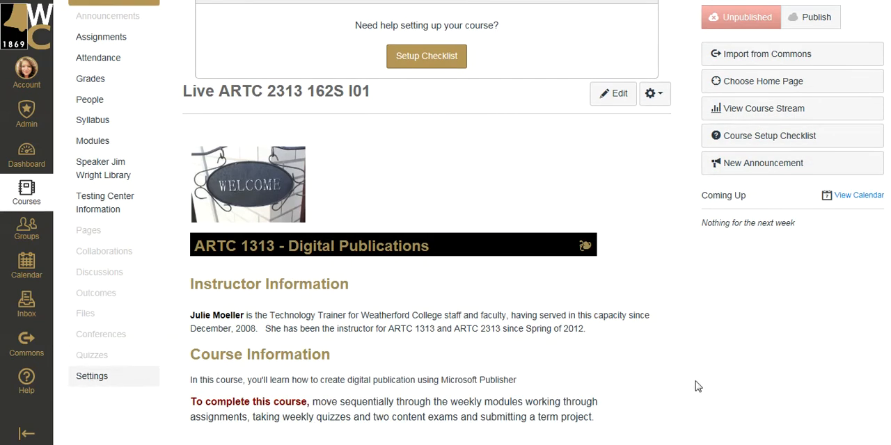
Preview the course home page in Student View with the reduced navigation
click(92, 376)
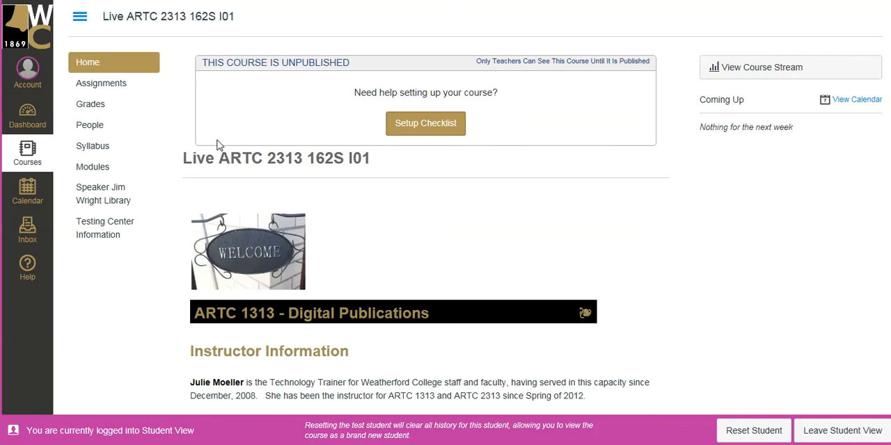
mouse_move(153, 284)
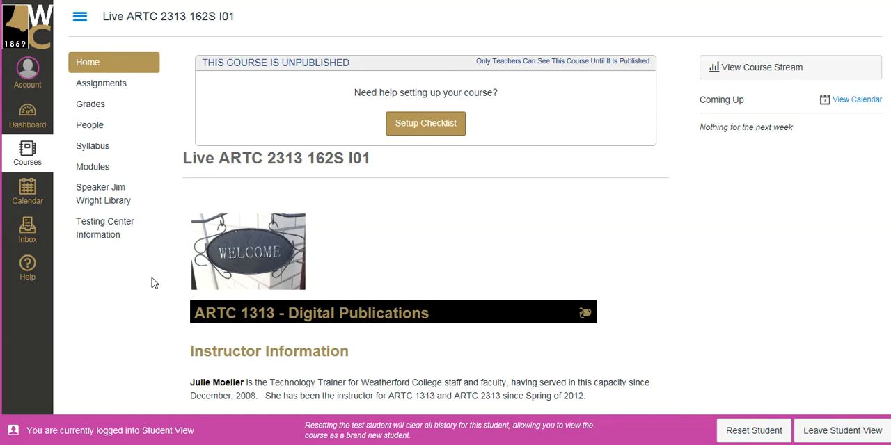
mouse_move(225, 262)
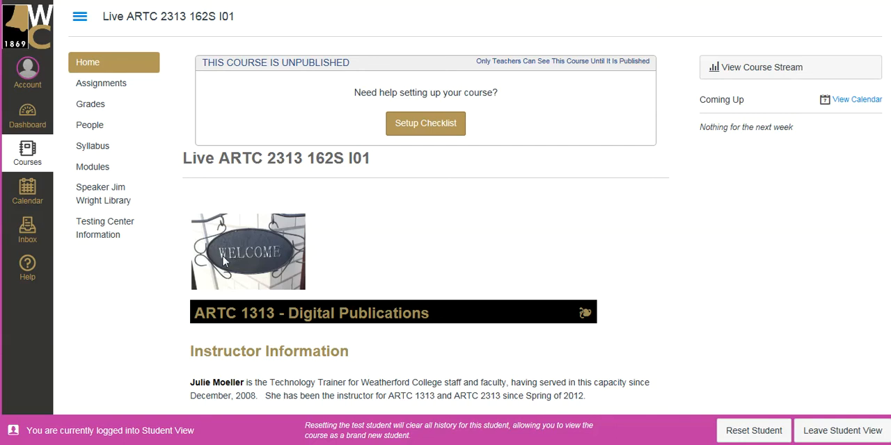
mouse_move(225, 267)
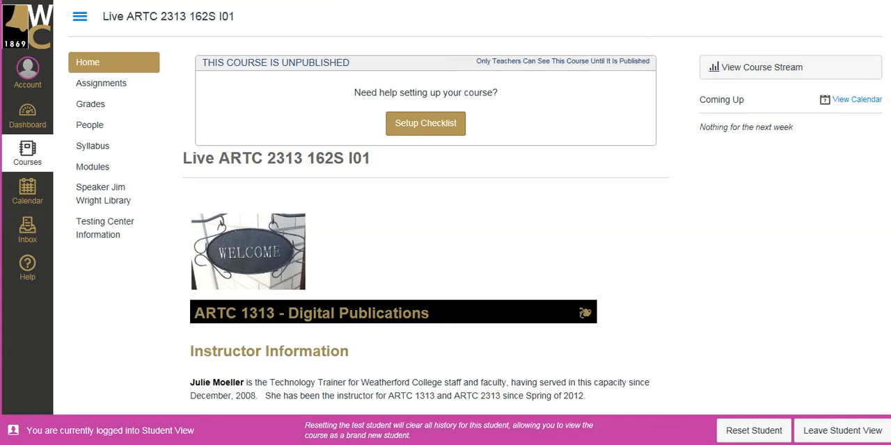
mouse_move(410, 267)
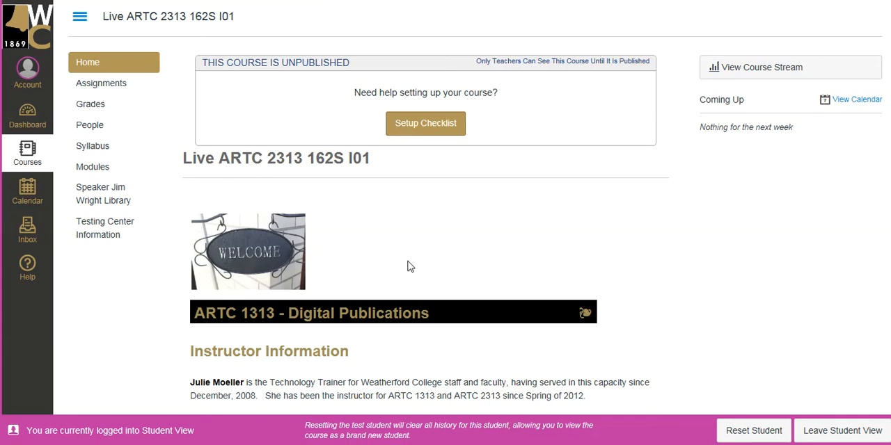
mouse_move(407, 268)
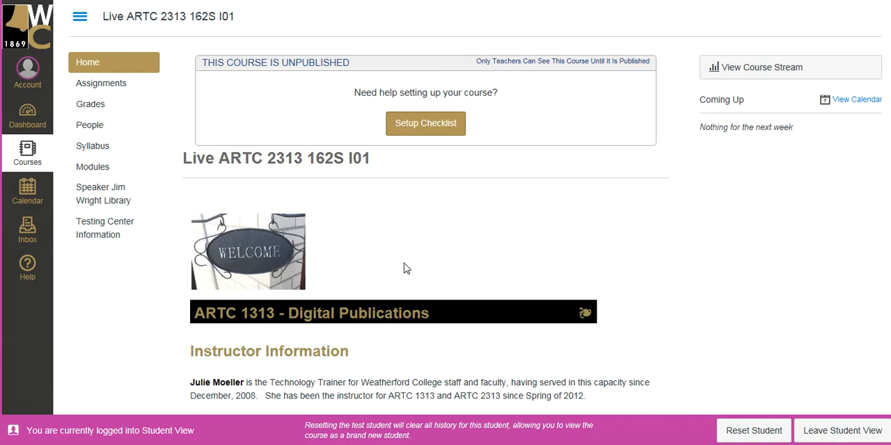
mouse_move(373, 229)
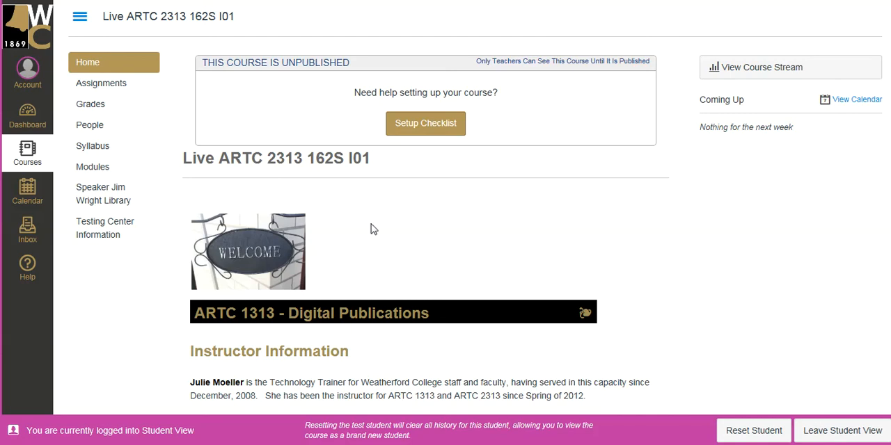
mouse_move(369, 203)
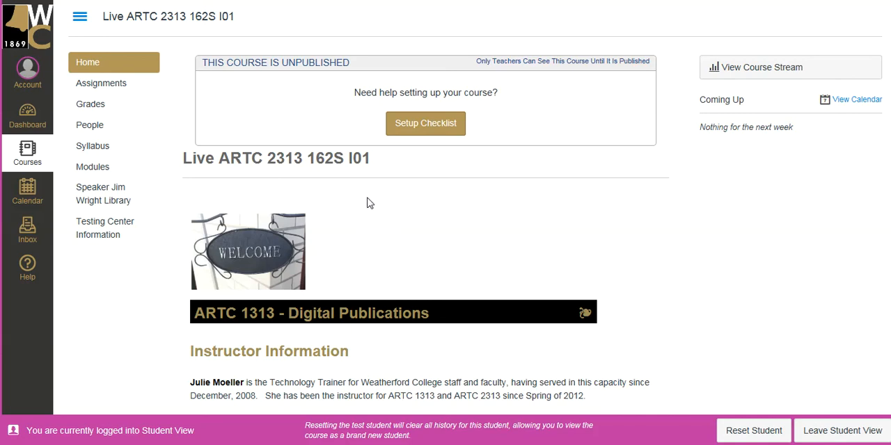
mouse_move(383, 92)
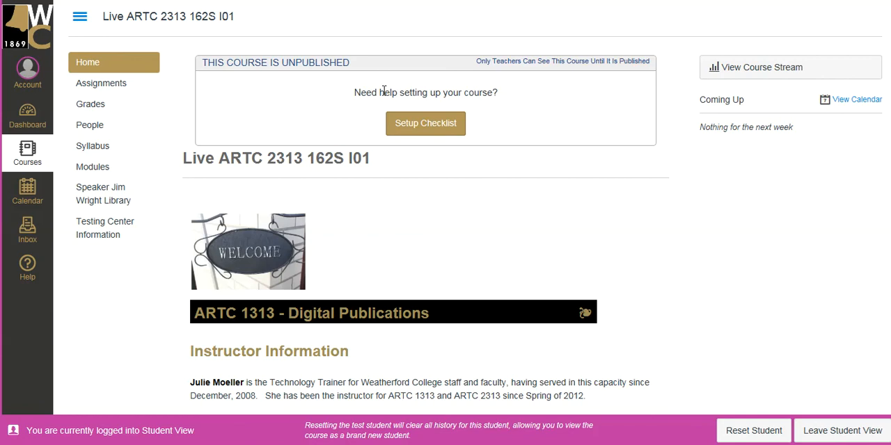
mouse_move(504, 137)
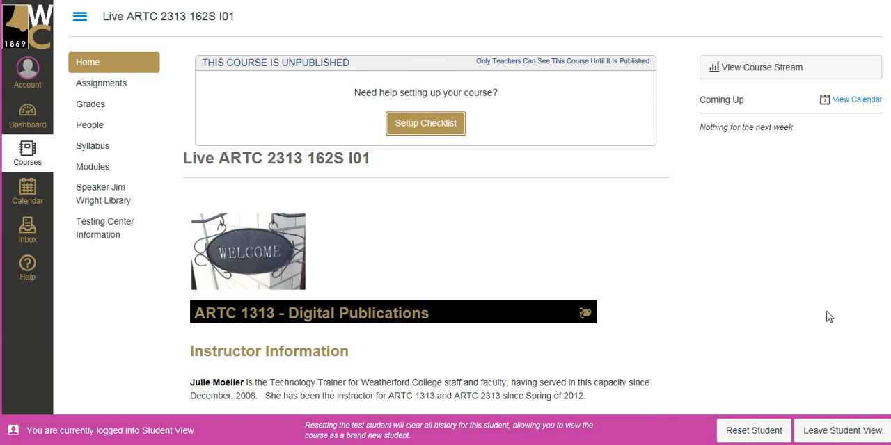
mouse_move(841, 430)
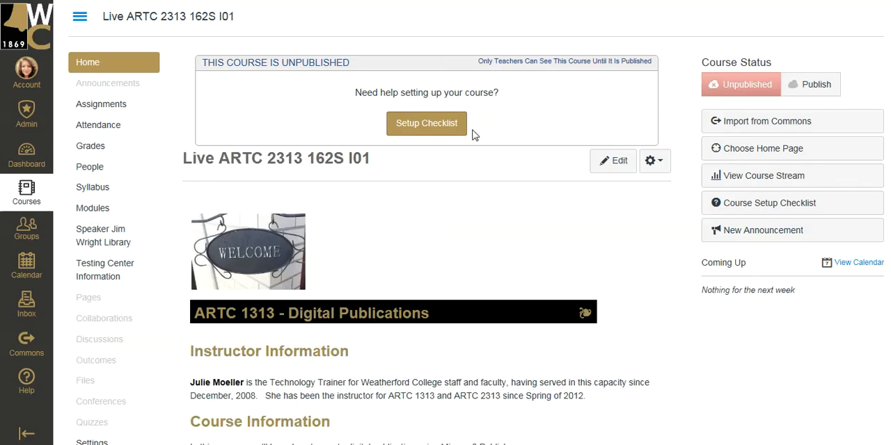
mouse_move(435, 132)
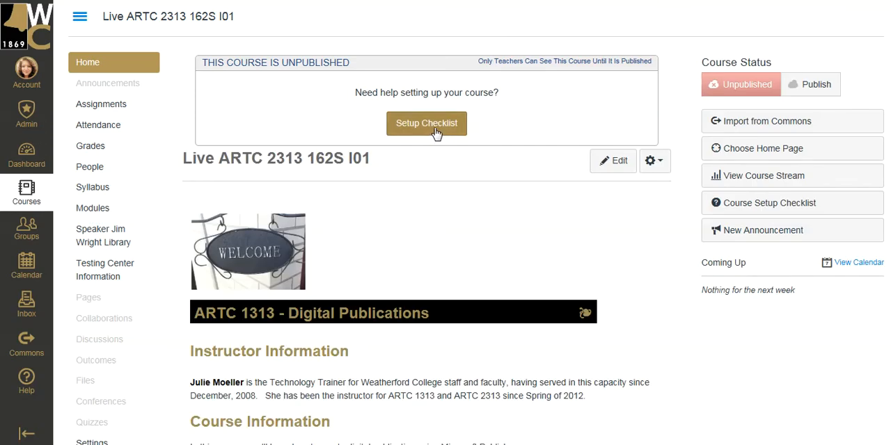
Publish the live course from the Setup Checklist's Publish the Course step
click(426, 123)
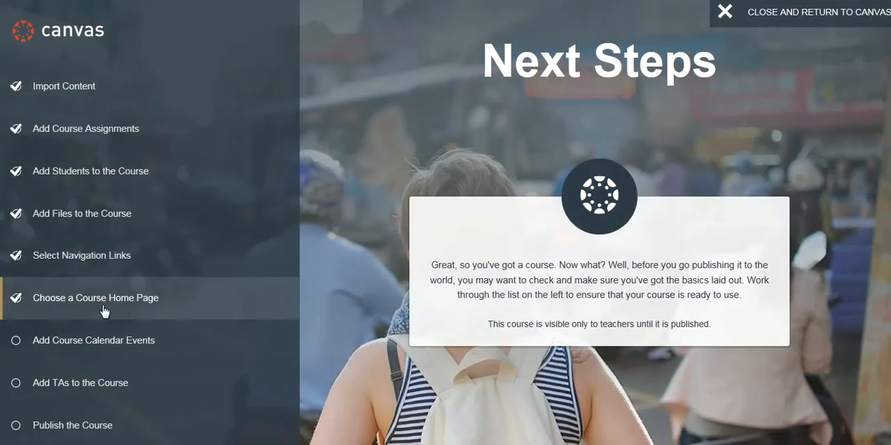
click(72, 426)
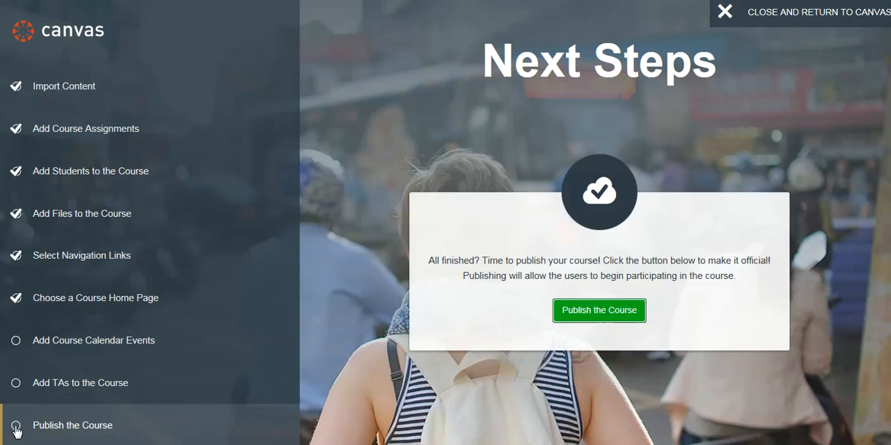
mouse_move(598, 310)
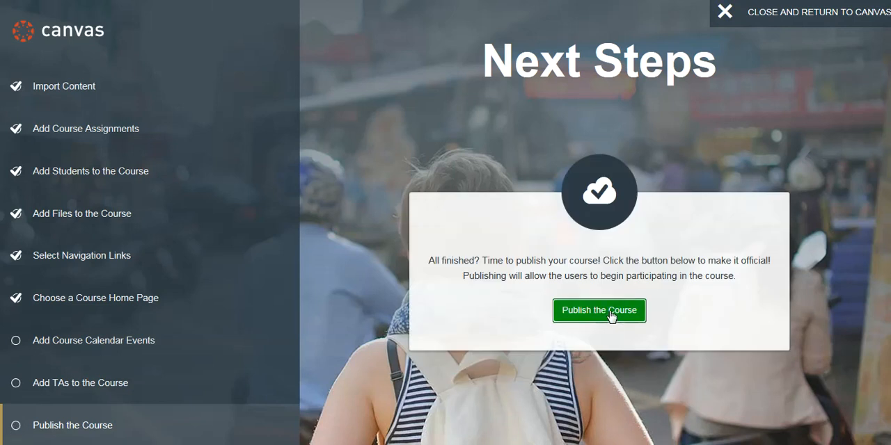
click(598, 310)
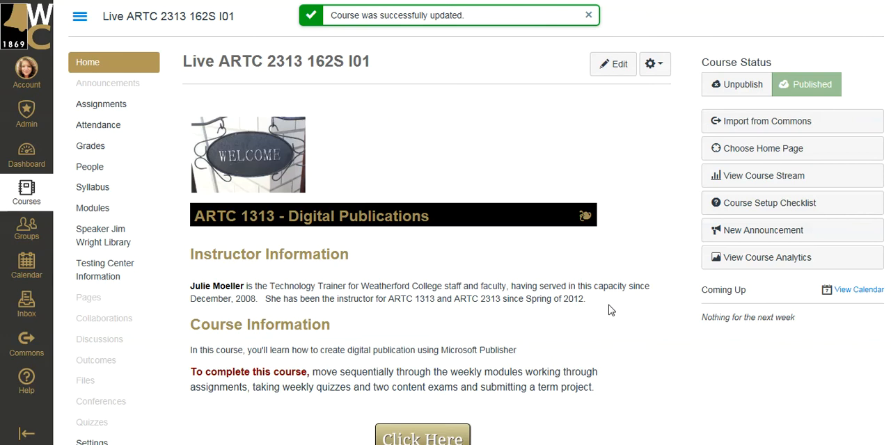
mouse_move(607, 314)
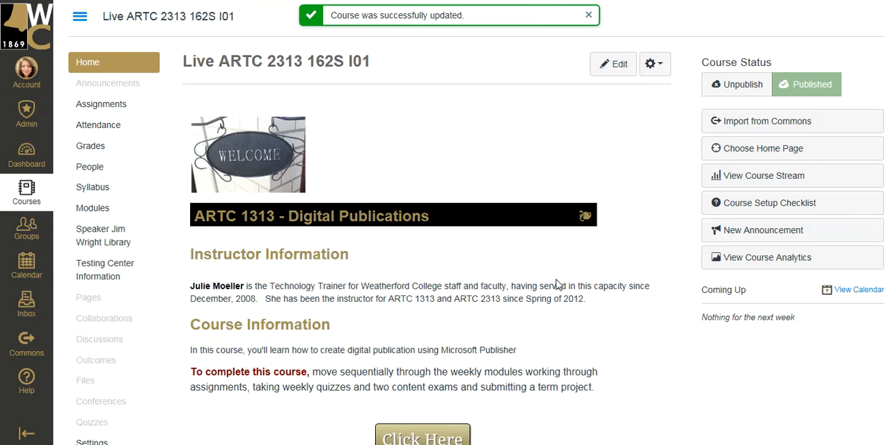
mouse_move(370, 76)
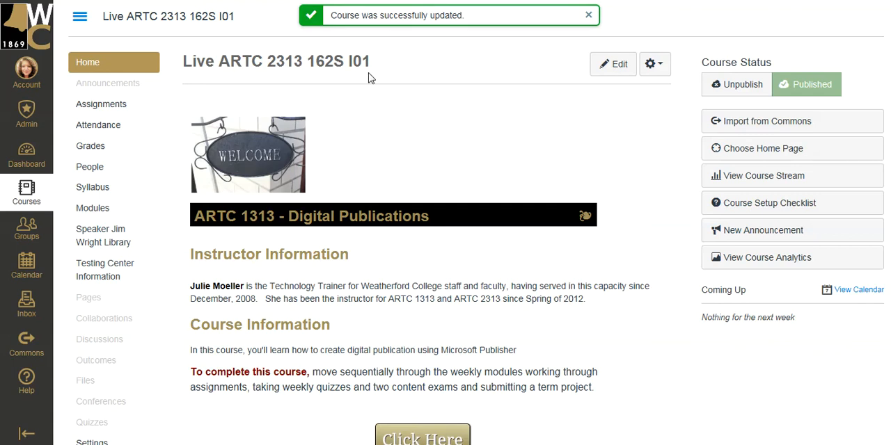